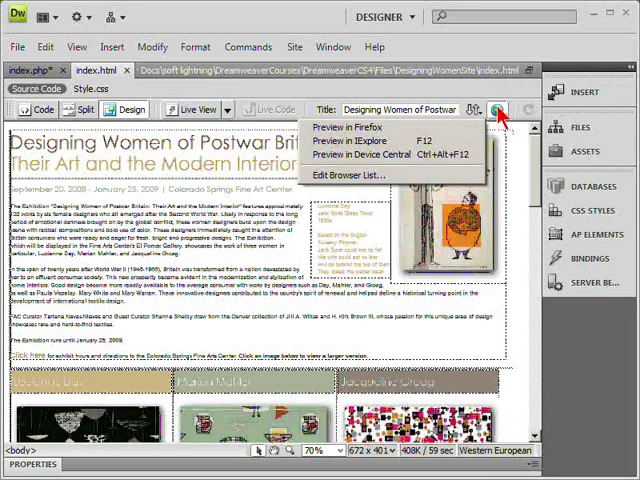
{"action": "mouse_move", "coordinate": [365, 155]}
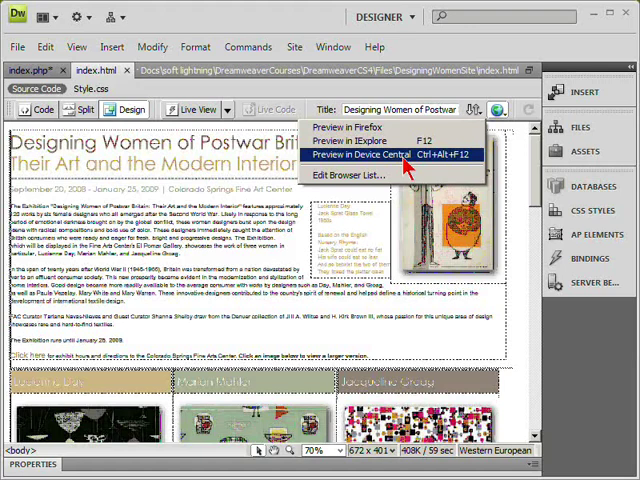
{"action": "left_click", "coordinate": [349, 174]}
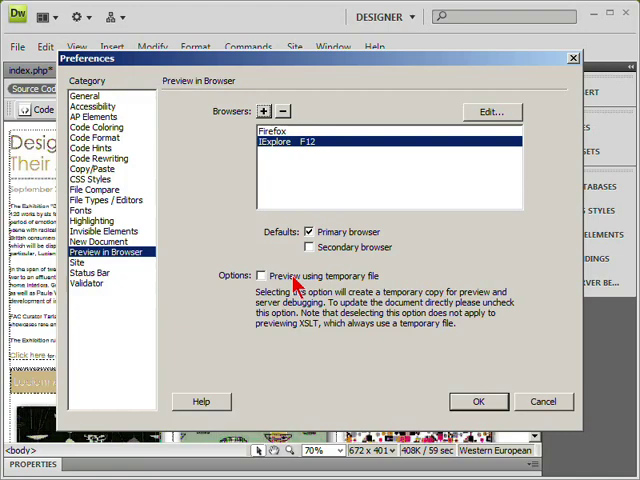
{"action": "left_click", "coordinate": [500, 108]}
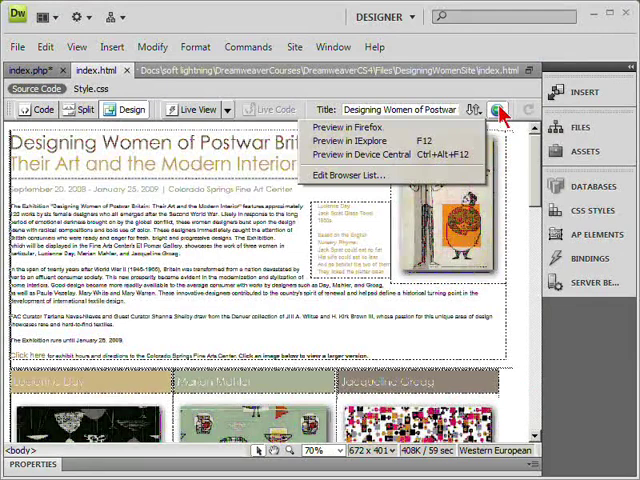
Preview the Designing Women of Postwar Britain page in a browser from the Preview list
{"action": "left_click", "coordinate": [347, 127]}
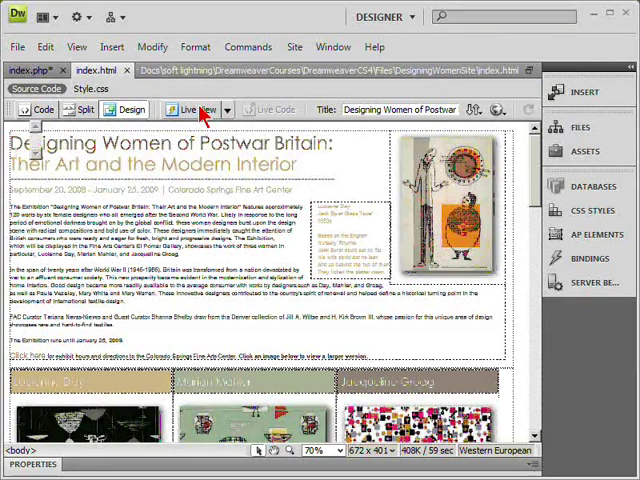
Toggle Live View, bringing up the YOURCO index.php page
{"action": "left_click", "coordinate": [190, 109]}
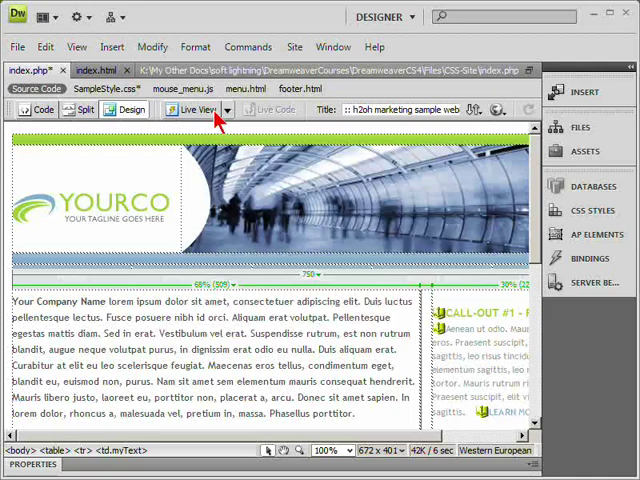
Turn on Live View for index.php and accept the prompt to specify a testing server
{"action": "left_click", "coordinate": [190, 109]}
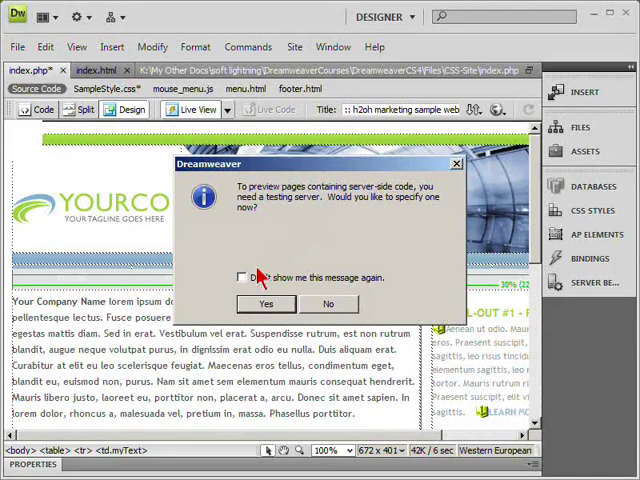
{"action": "left_click", "coordinate": [264, 303]}
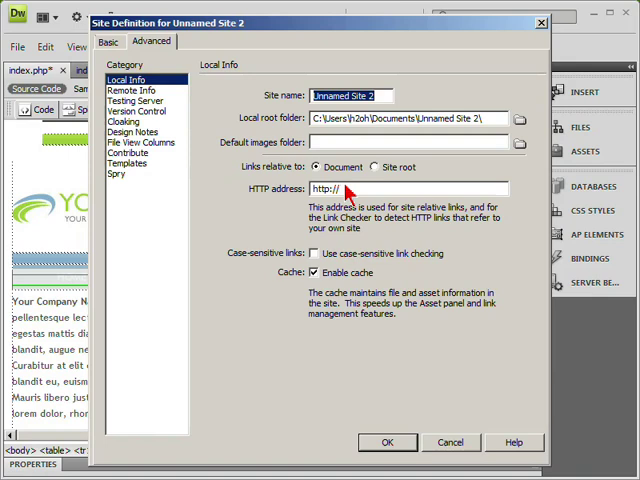